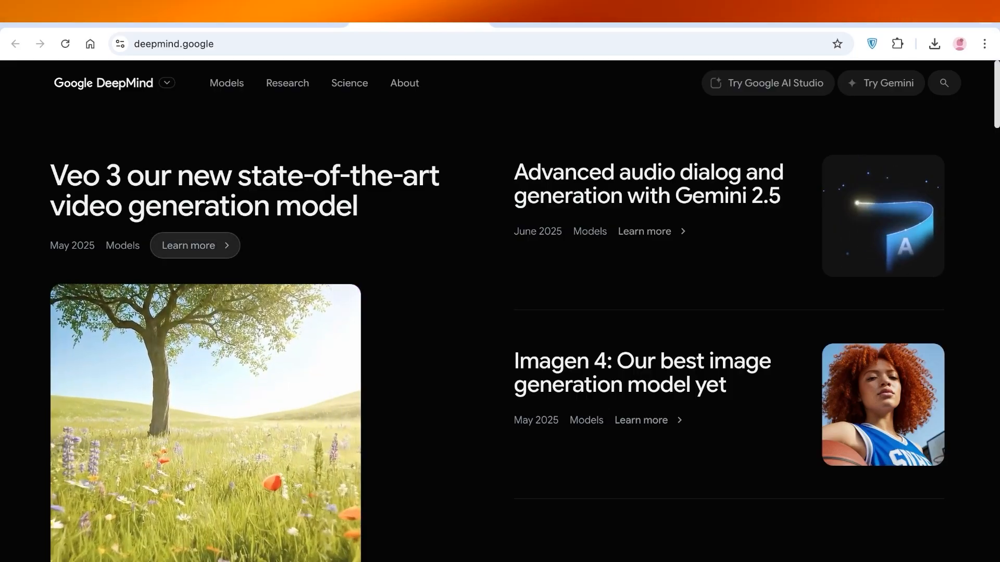
Scroll past the Veo 3 headline on deepmind.google to reach the Veo model page
{"action": "scroll", "scroll_direction": "down", "scroll_amount": 3}
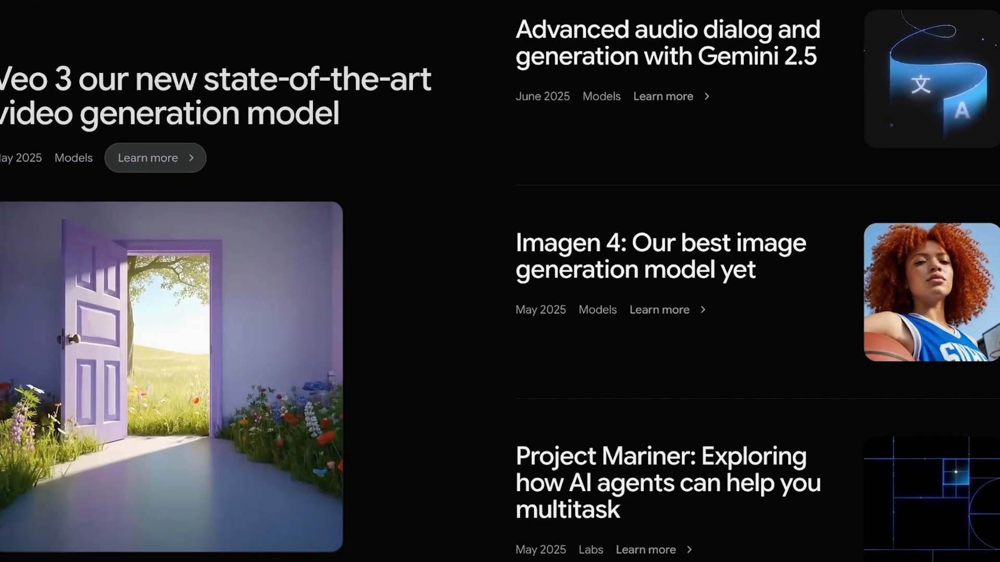
{"action": "scroll", "scroll_direction": "down", "scroll_amount": 3}
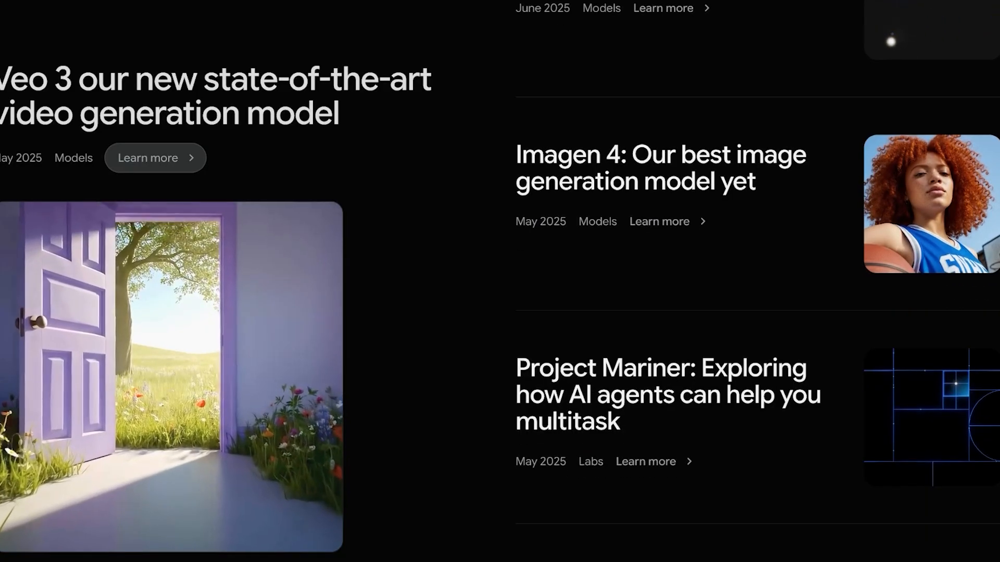
{"action": "scroll", "scroll_direction": "up", "scroll_amount": 3}
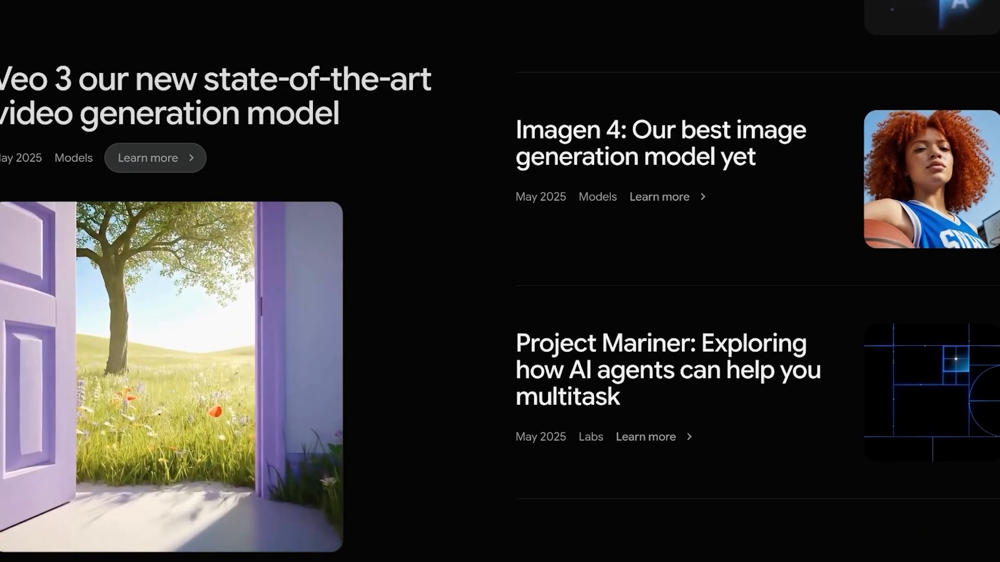
{"action": "scroll", "scroll_direction": "down", "scroll_amount": 3}
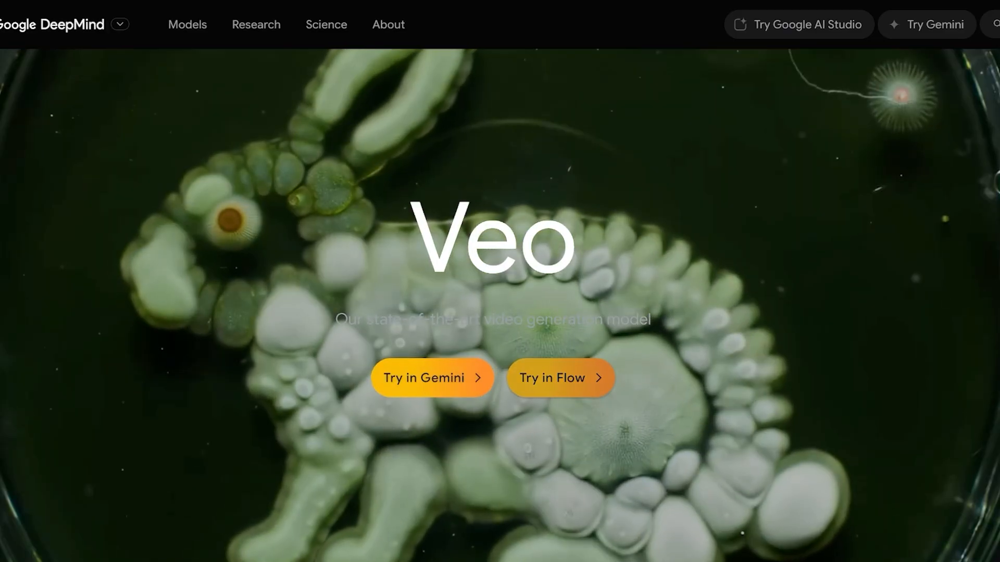
{"action": "left_click", "coordinate": [559, 378]}
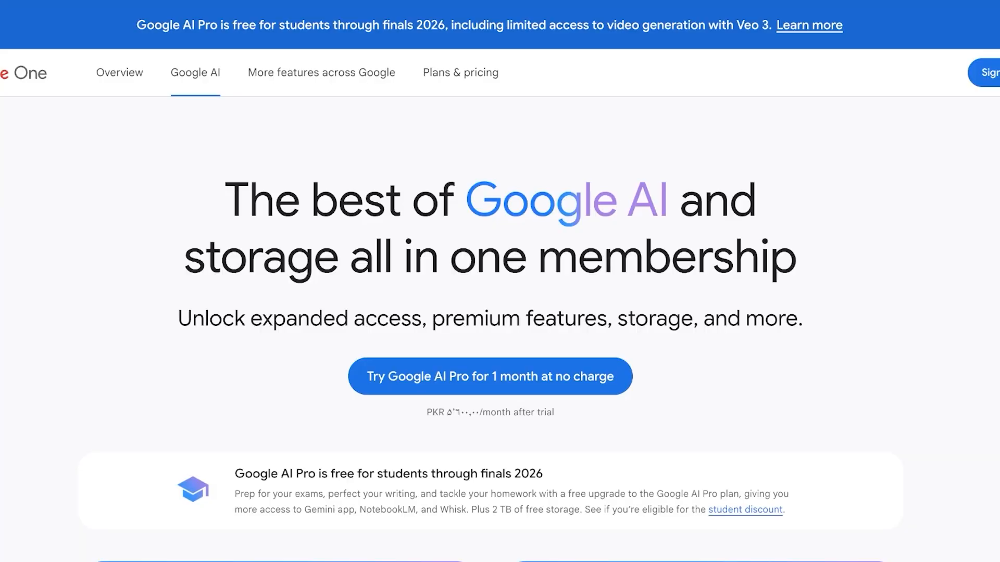
{"action": "scroll", "scroll_direction": "down", "scroll_amount": 3}
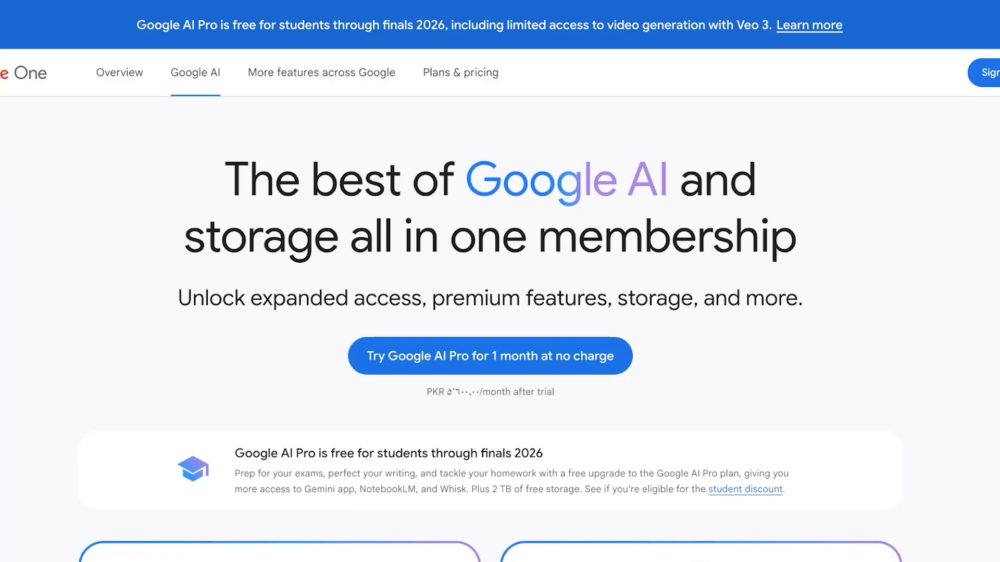
{"action": "scroll", "scroll_direction": "down", "scroll_amount": 3}
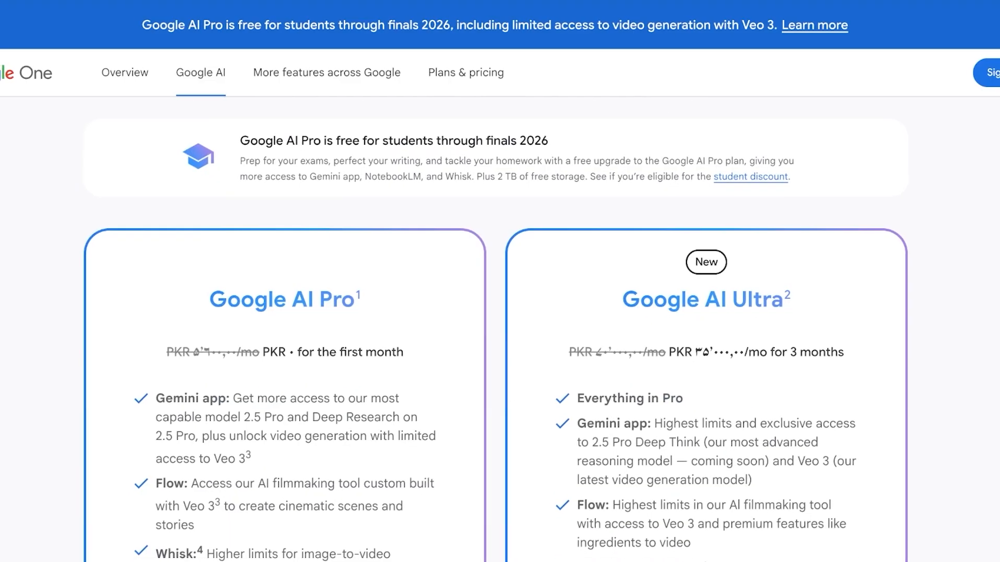
{"action": "scroll", "scroll_direction": "down", "scroll_amount": 3}
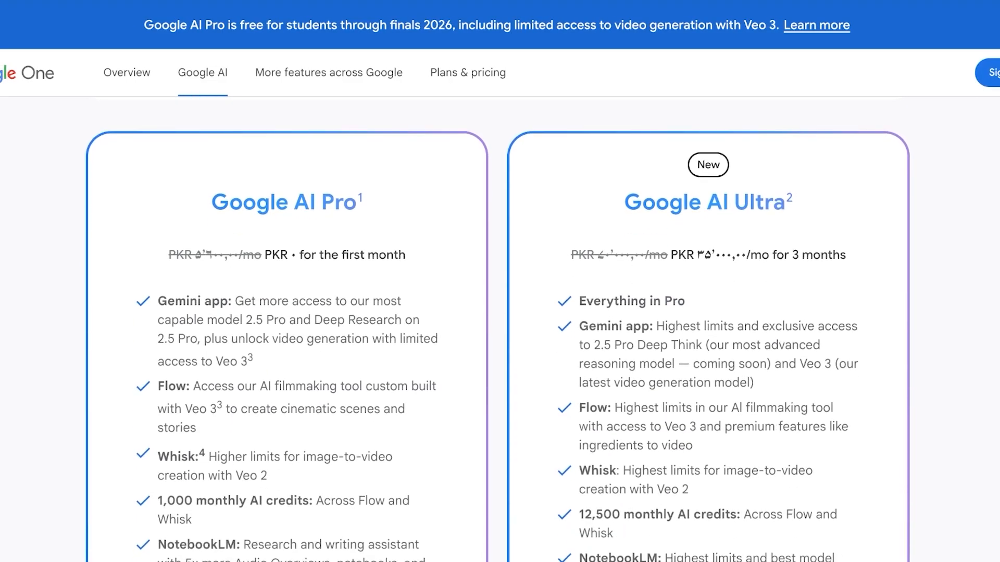
{"action": "scroll", "scroll_direction": "down", "scroll_amount": 3}
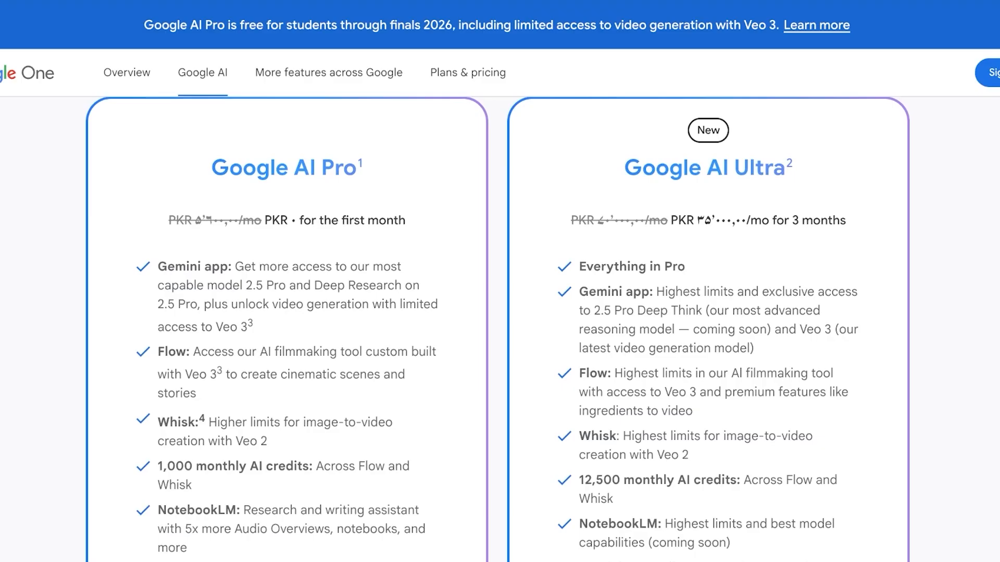
{"action": "scroll", "scroll_direction": "down", "scroll_amount": 3}
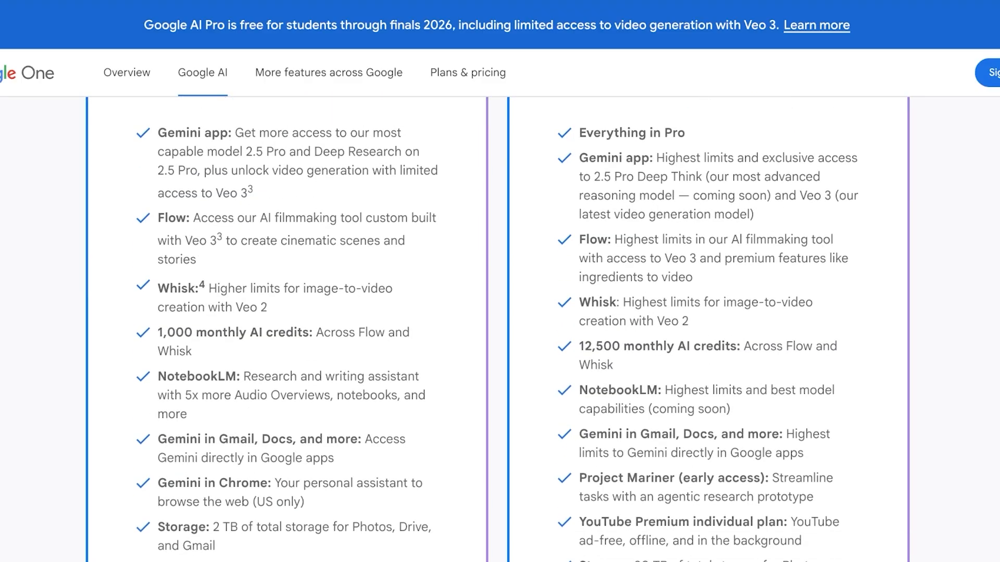
{"action": "scroll", "scroll_direction": "up", "scroll_amount": 3}
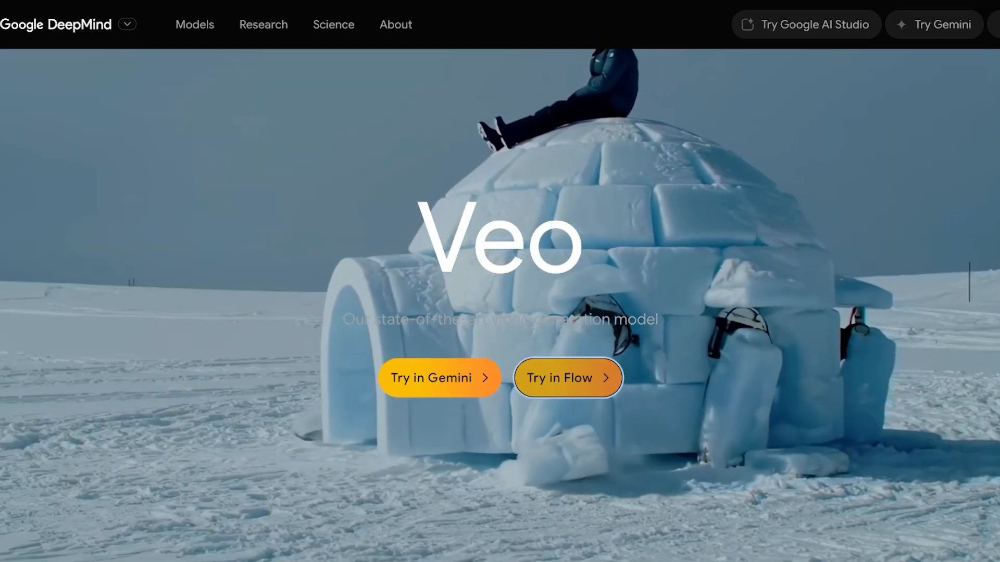
Enter Flow through Try in Flow and Create with Flow, and start a new project
{"action": "left_click", "coordinate": [565, 378]}
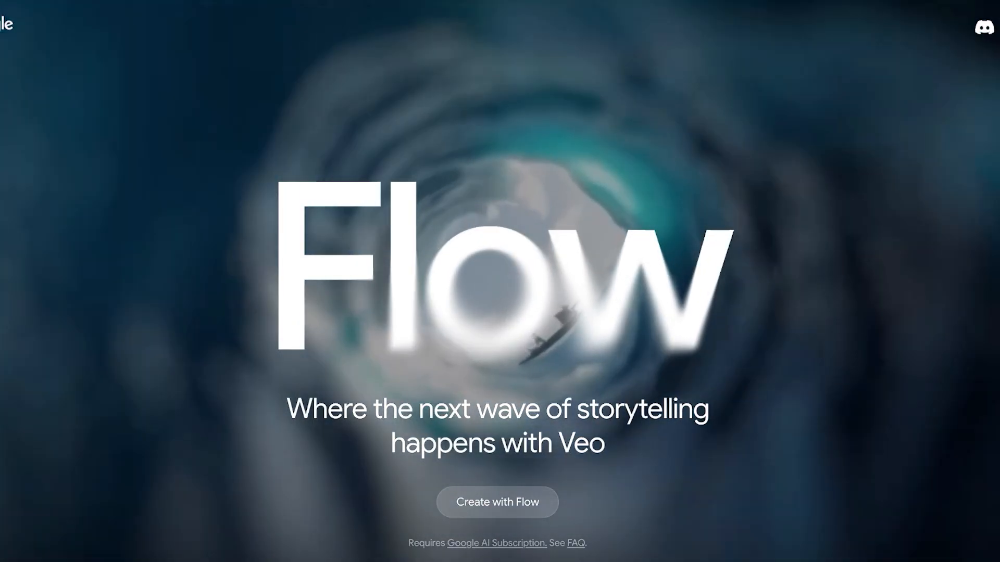
{"action": "left_click", "coordinate": [496, 501]}
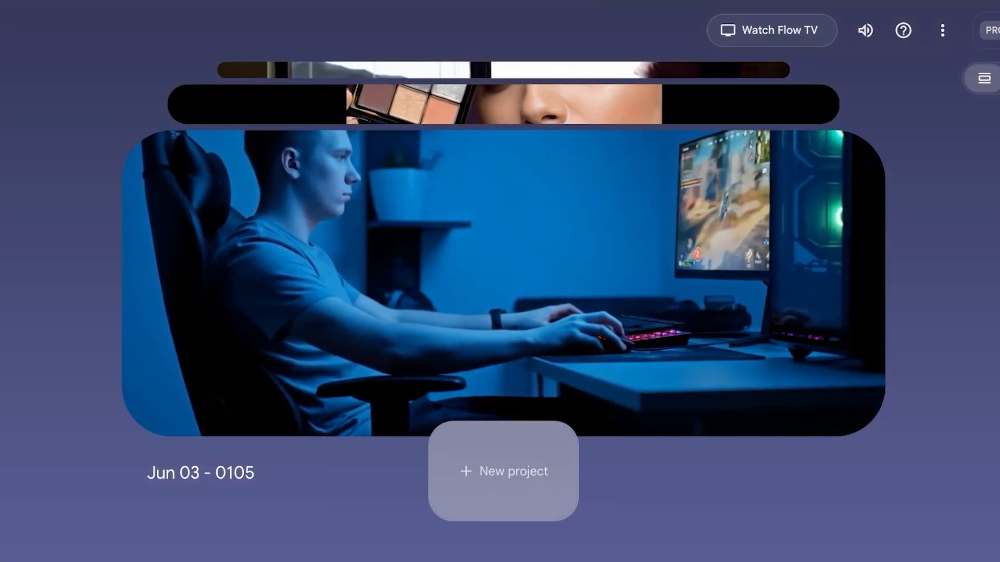
{"action": "left_click", "coordinate": [502, 471]}
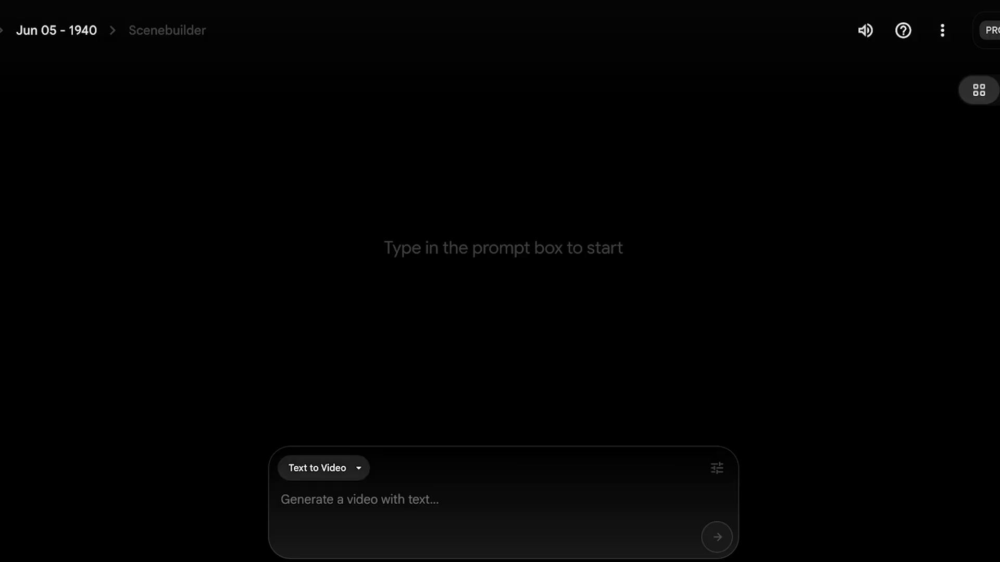
Review the video generation modes and keep Text to Video selected
{"action": "left_click", "coordinate": [322, 468]}
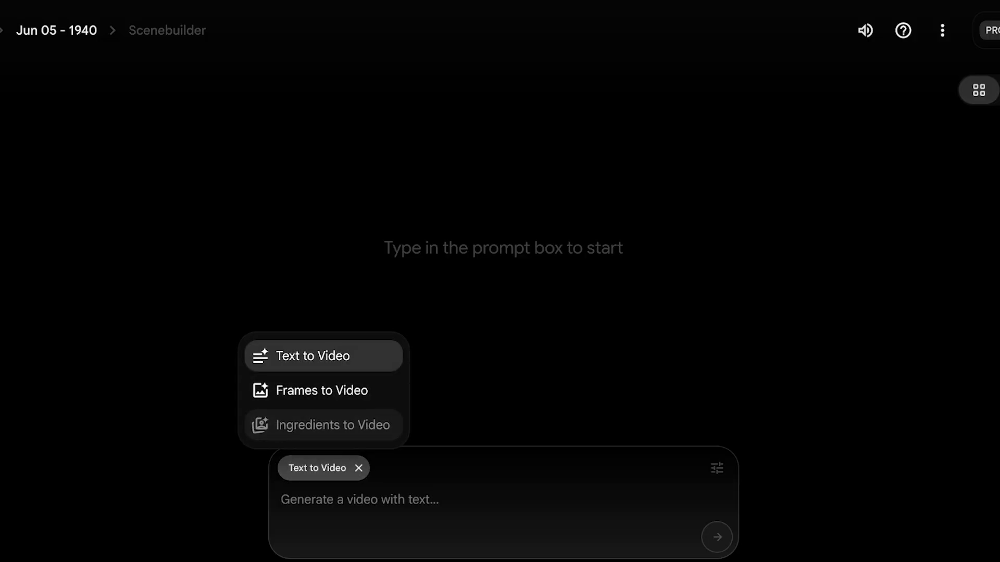
{"action": "left_click", "coordinate": [312, 356]}
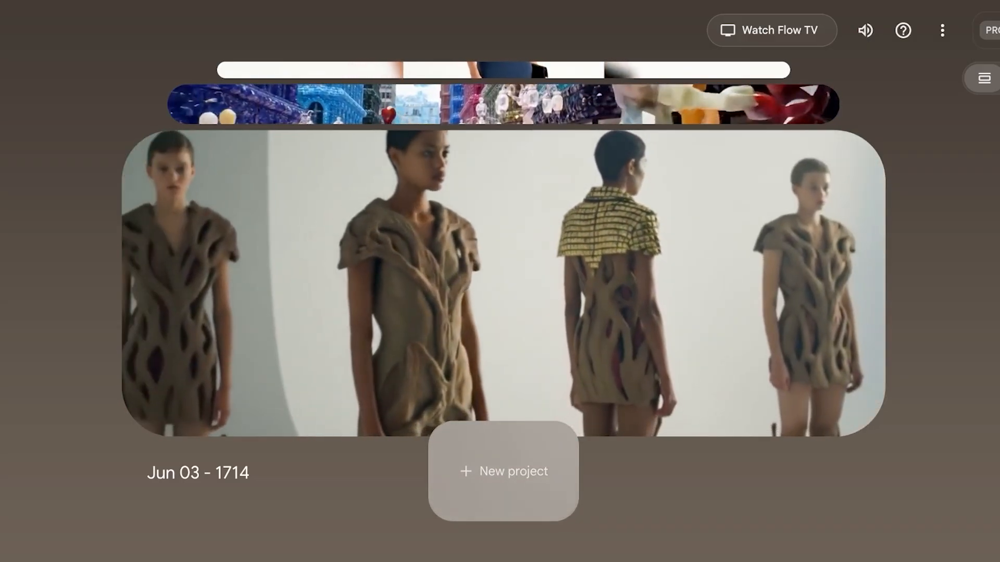
Start project Jun 05 - 1941 and submit the samurai prompt without the stray quote and length phrase
{"action": "left_click", "coordinate": [503, 472]}
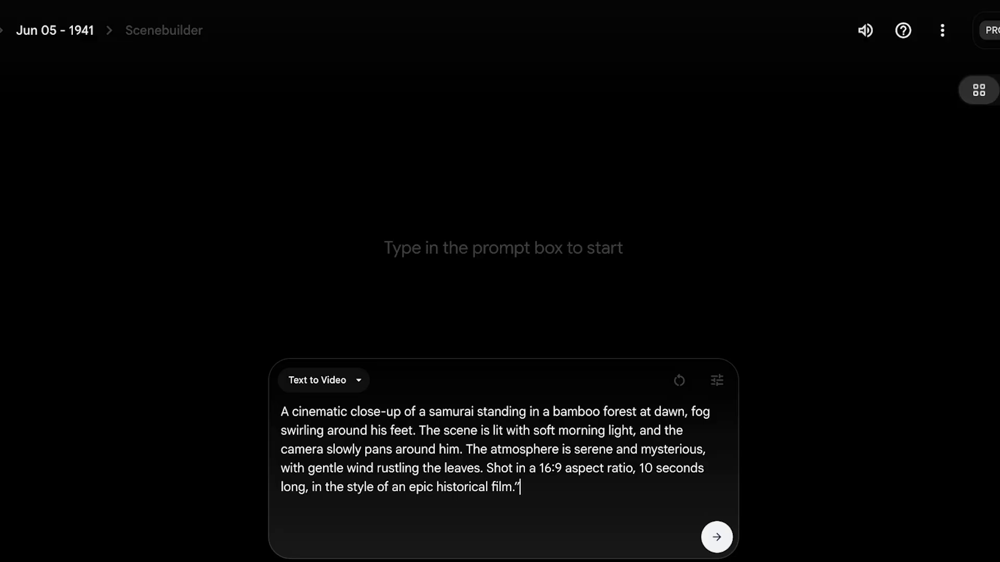
{"action": "key", "text": "BackSpace"}
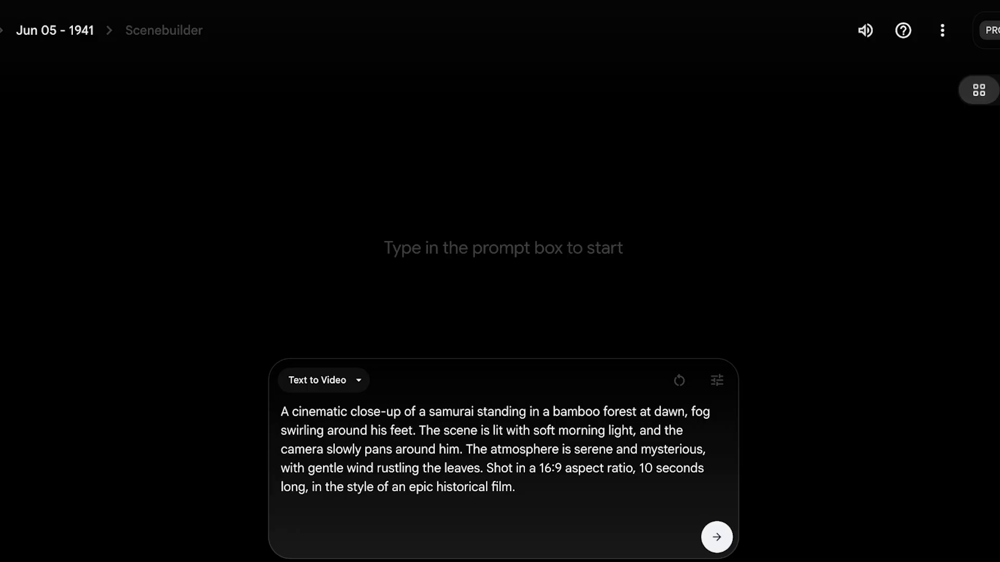
{"action": "left_click", "coordinate": [513, 487]}
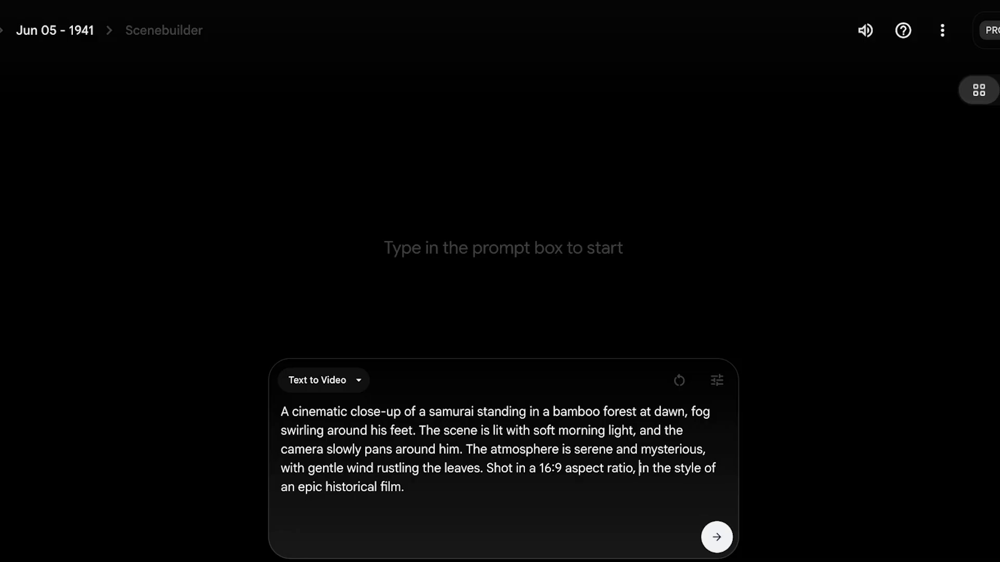
{"action": "left_click", "coordinate": [715, 536]}
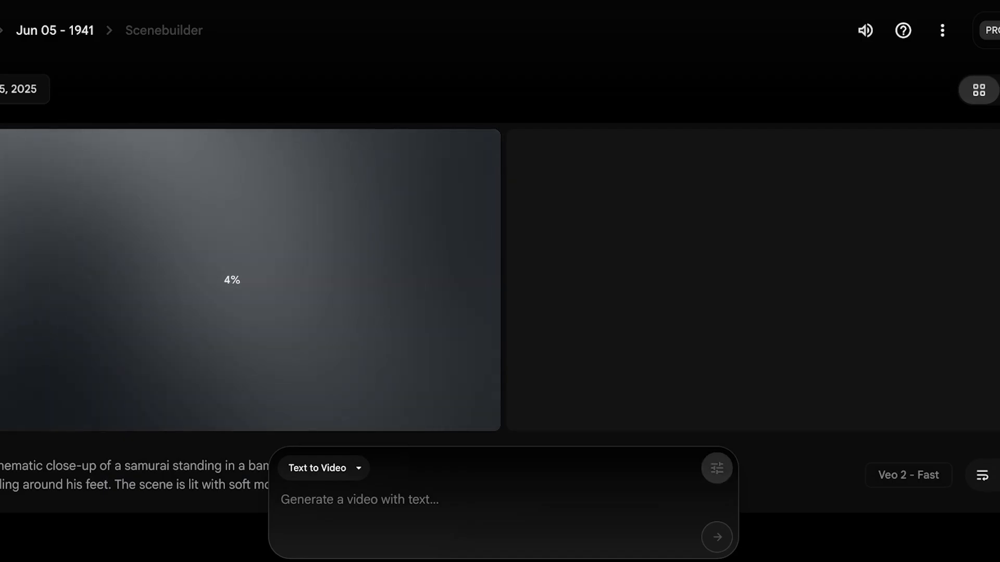
Switch the model from Veo 2 - Fast to Veo 3 - Highest Quality and reuse the samurai prompt
{"action": "left_click", "coordinate": [716, 468]}
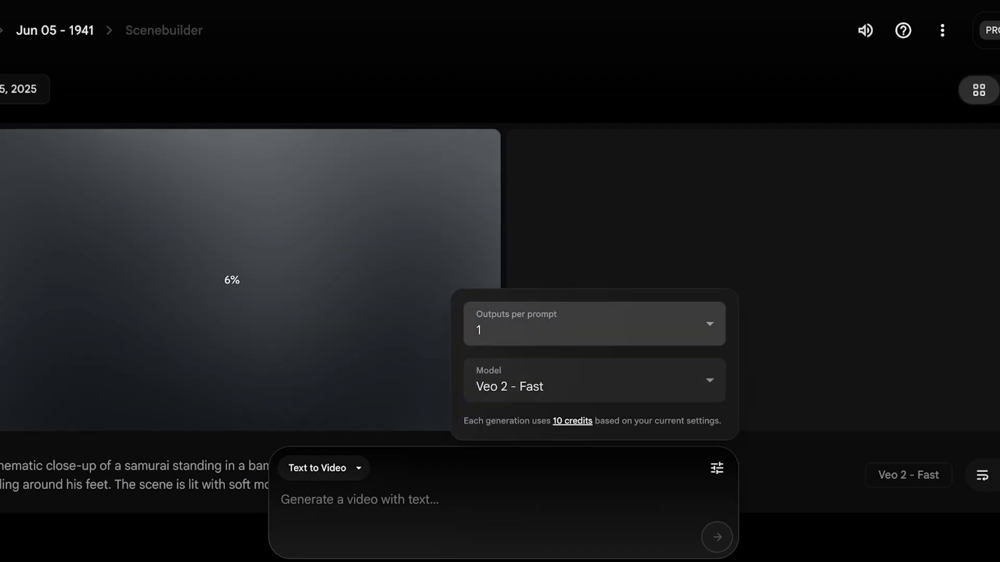
{"action": "left_click", "coordinate": [593, 323]}
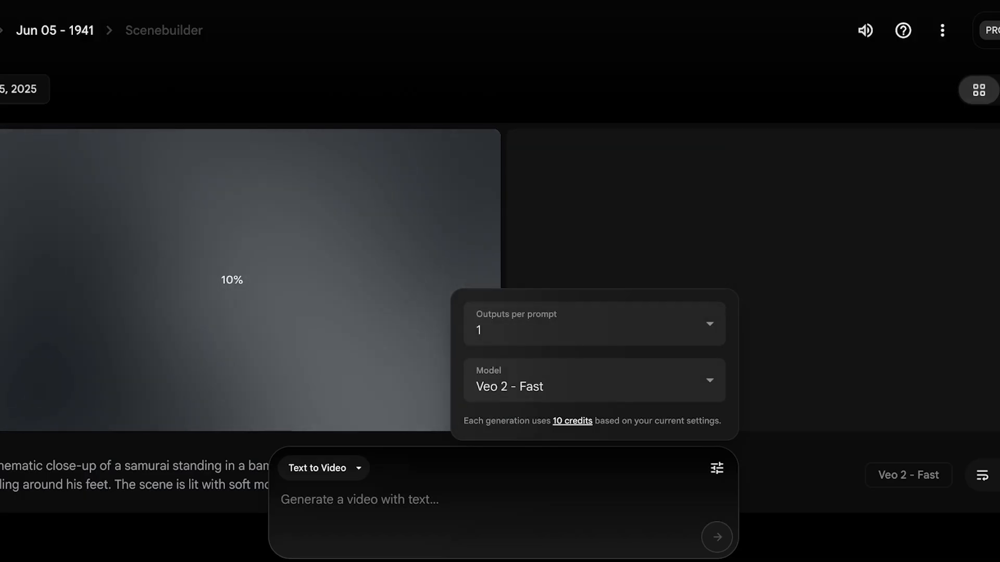
{"action": "left_click", "coordinate": [593, 380]}
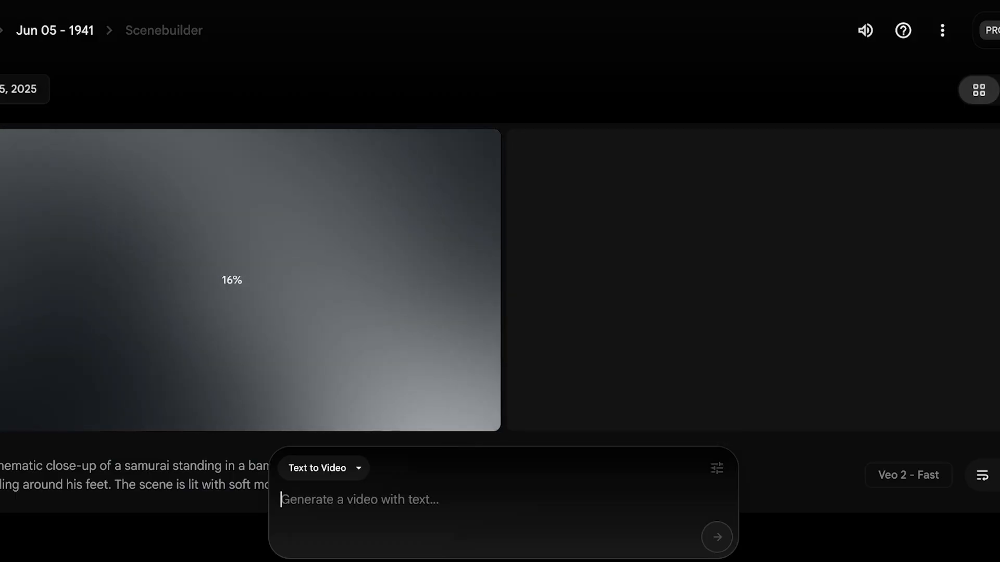
{"action": "left_click", "coordinate": [716, 469]}
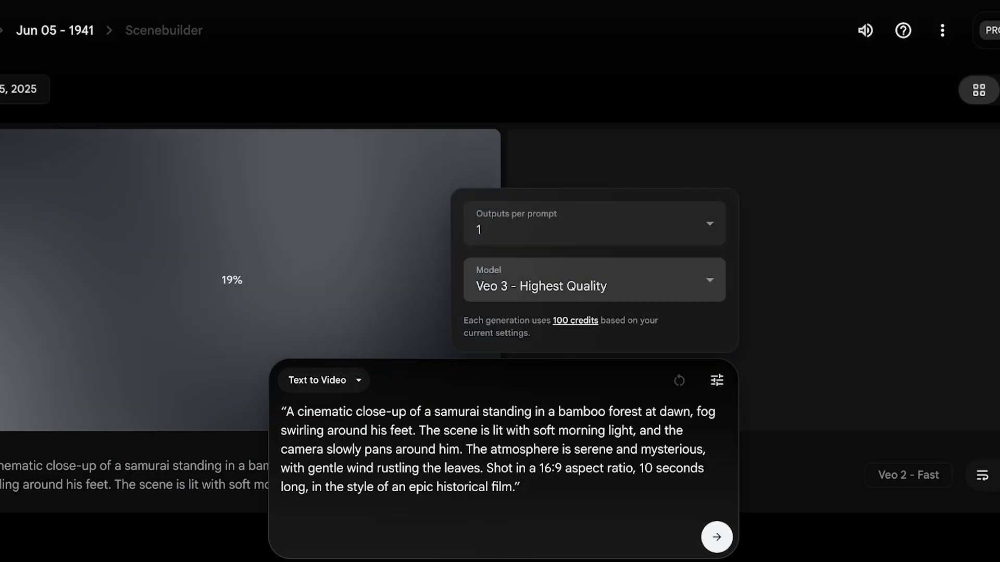
{"action": "left_click", "coordinate": [593, 279]}
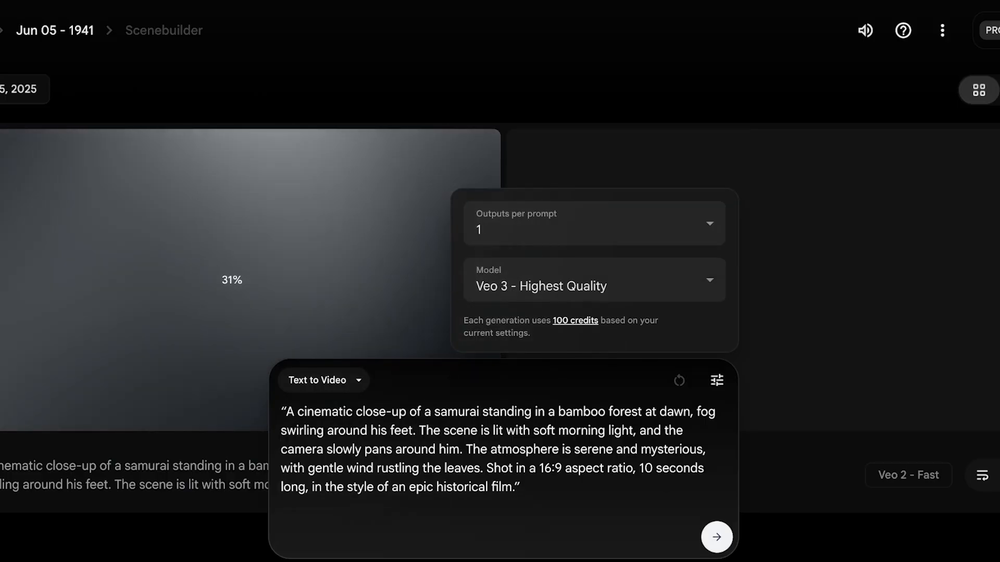
Submit the samurai prompt with Veo 3 - Highest Quality and wait for the clip to finish
{"action": "left_click", "coordinate": [715, 536]}
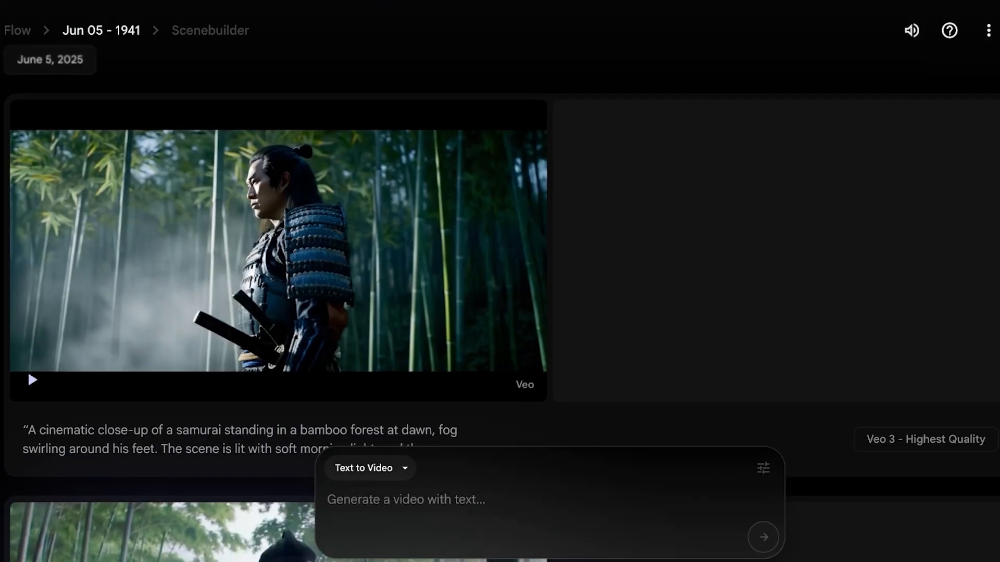
Dismiss the generation settings and play the finished samurai bamboo-forest clip
{"action": "scroll", "scroll_direction": "down", "scroll_amount": 3}
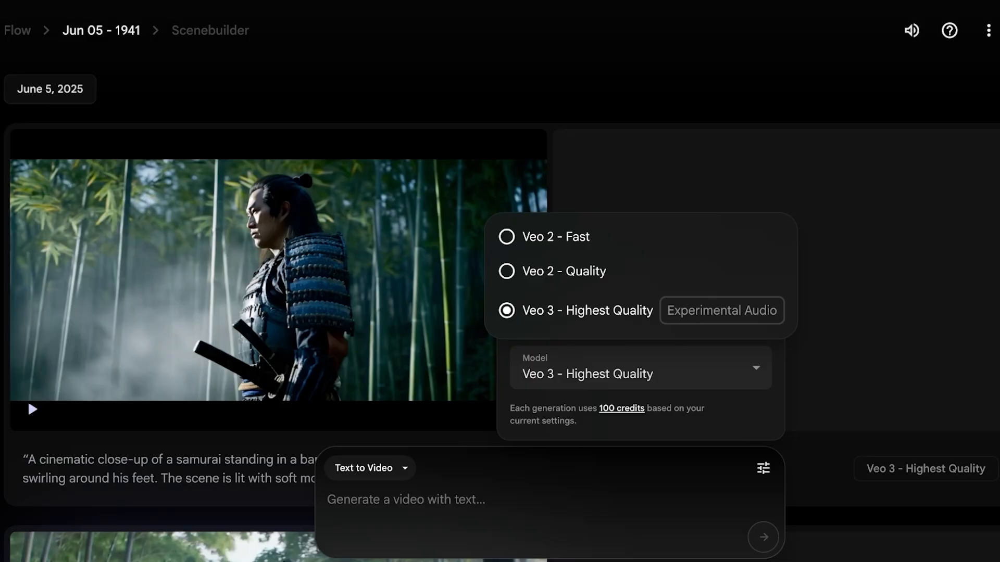
{"action": "left_click", "coordinate": [506, 270]}
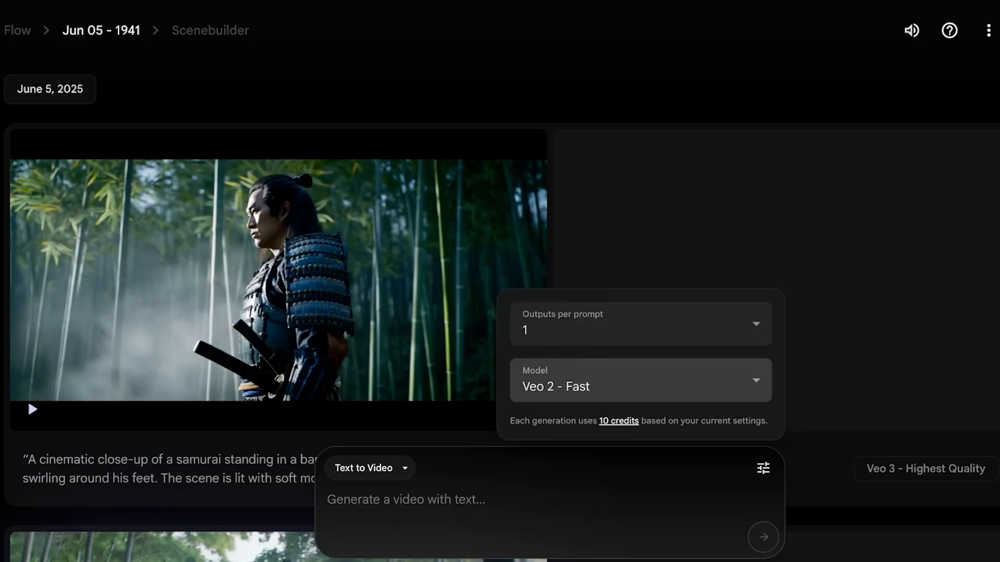
{"action": "left_click", "coordinate": [639, 380]}
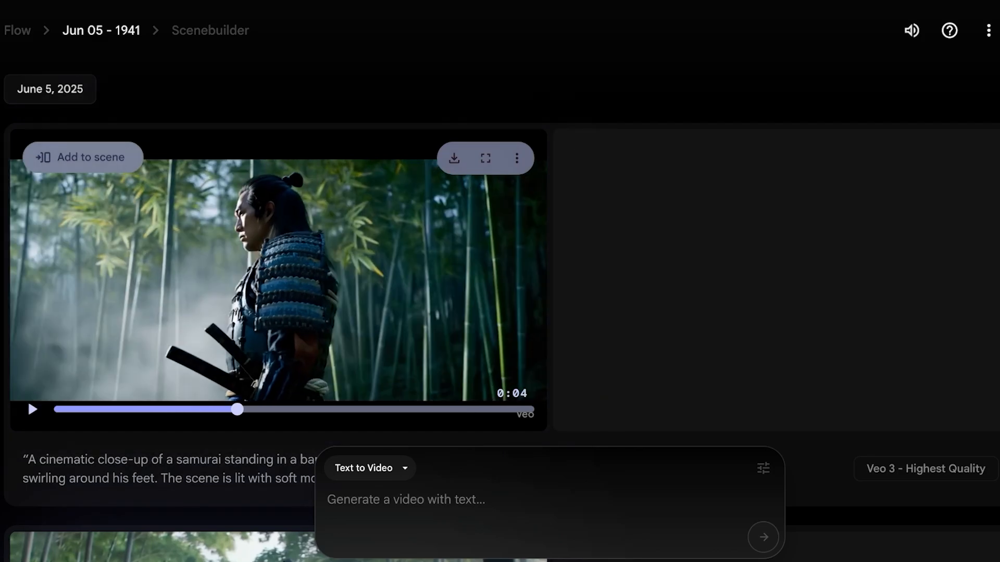
{"action": "left_click", "coordinate": [31, 409]}
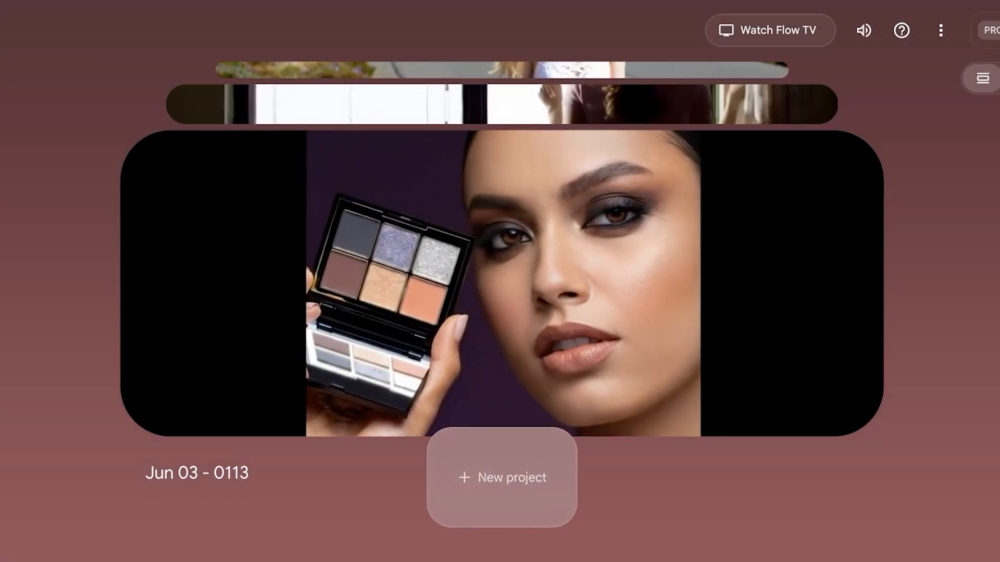
Open the Jun 03 - 0113 makeup project and play its eyeshadow palette clip
{"action": "left_click", "coordinate": [501, 477]}
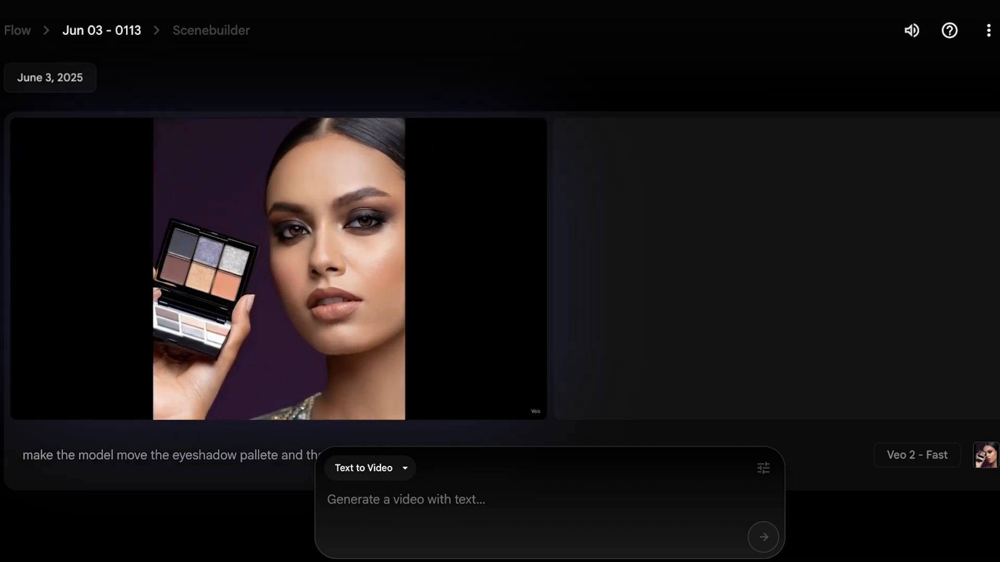
{"action": "left_click", "coordinate": [277, 269]}
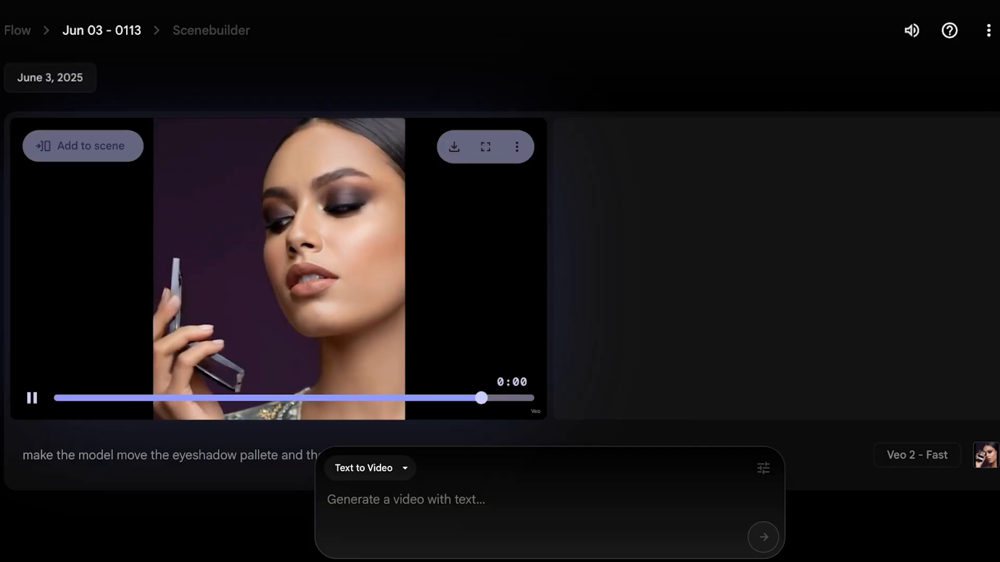
{"action": "left_click", "coordinate": [31, 397]}
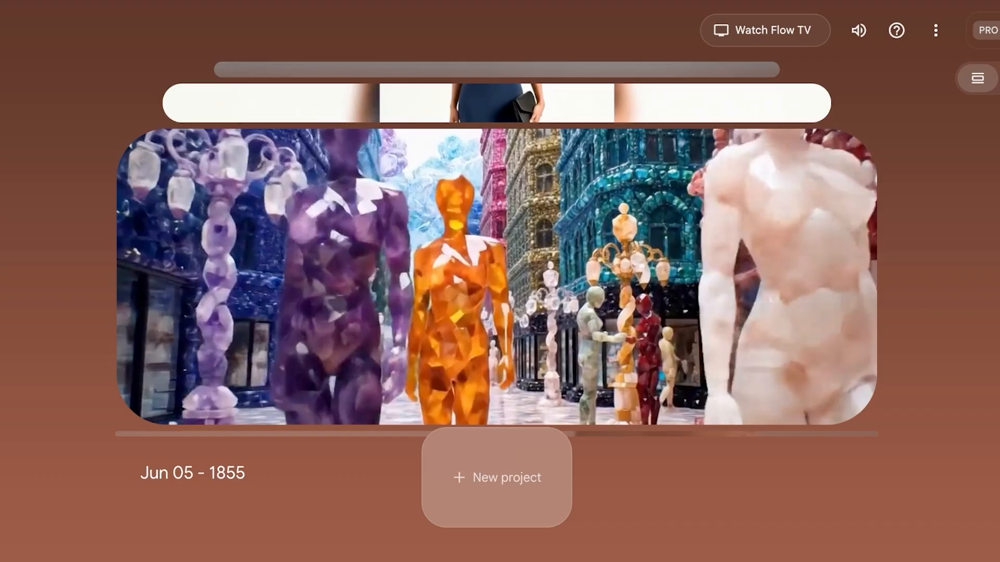
Open the Jun 05 - 1855 card from the gallery, bringing up Flow TV's red-desert clip
{"action": "left_click", "coordinate": [496, 476]}
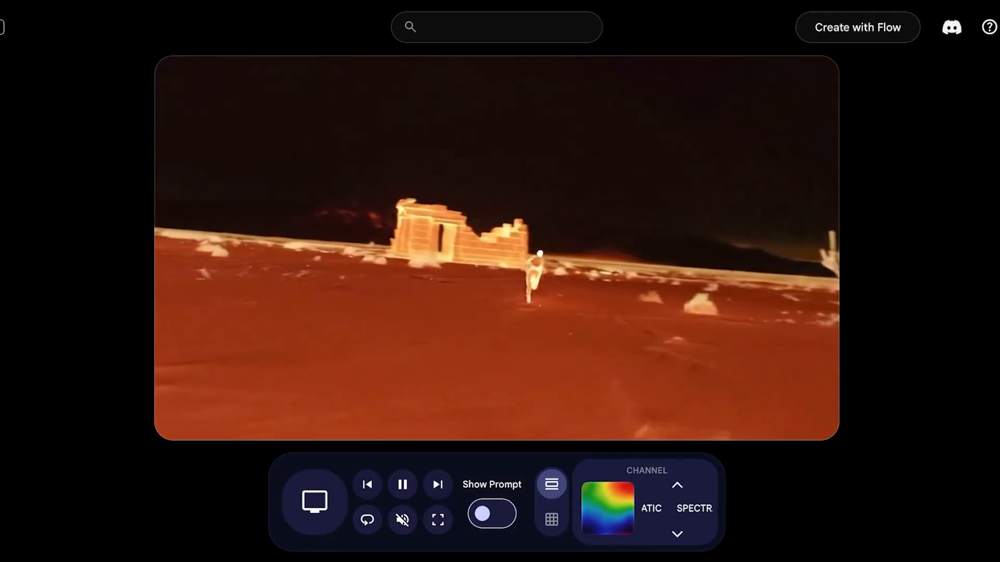
Switch Flow TV to Microverse, show prompts, skip a clip, and open the channels grid
{"action": "left_click", "coordinate": [676, 533]}
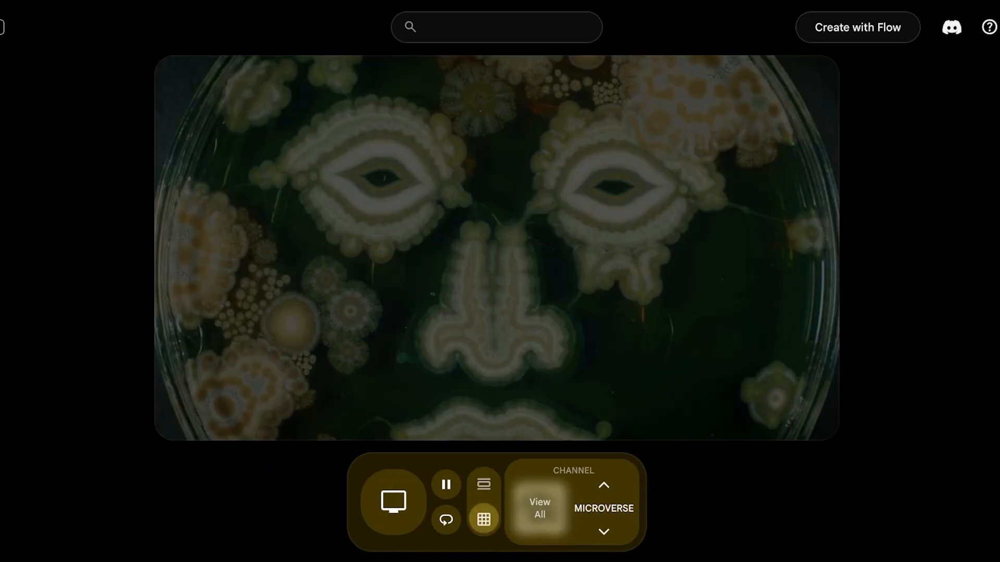
{"action": "left_click", "coordinate": [482, 519]}
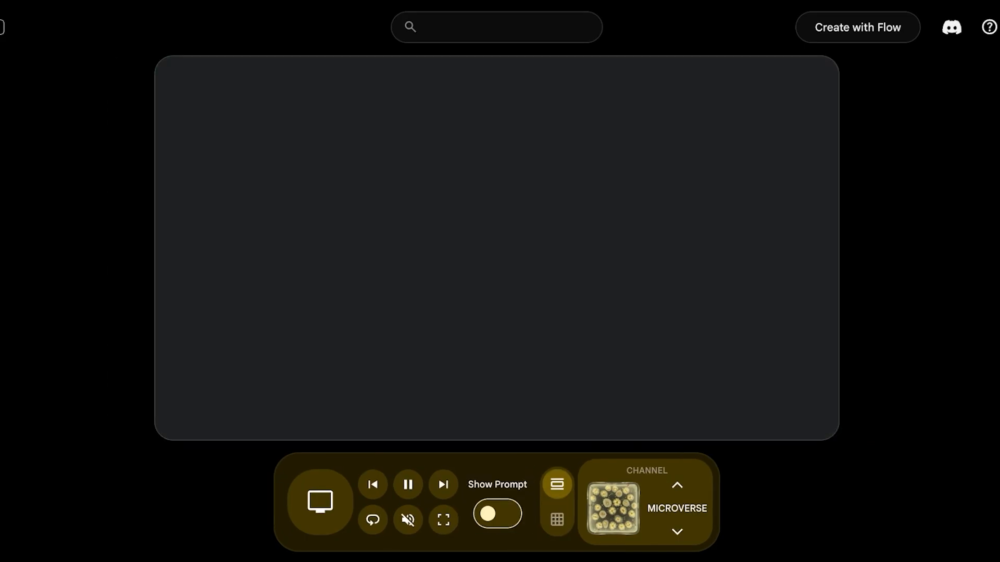
{"action": "left_click", "coordinate": [496, 513]}
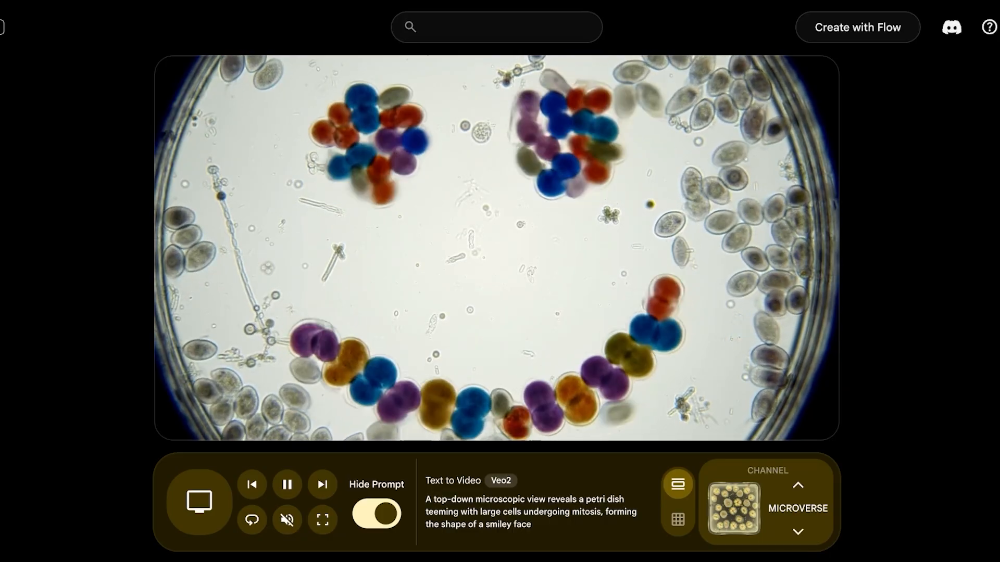
{"action": "left_click", "coordinate": [199, 501]}
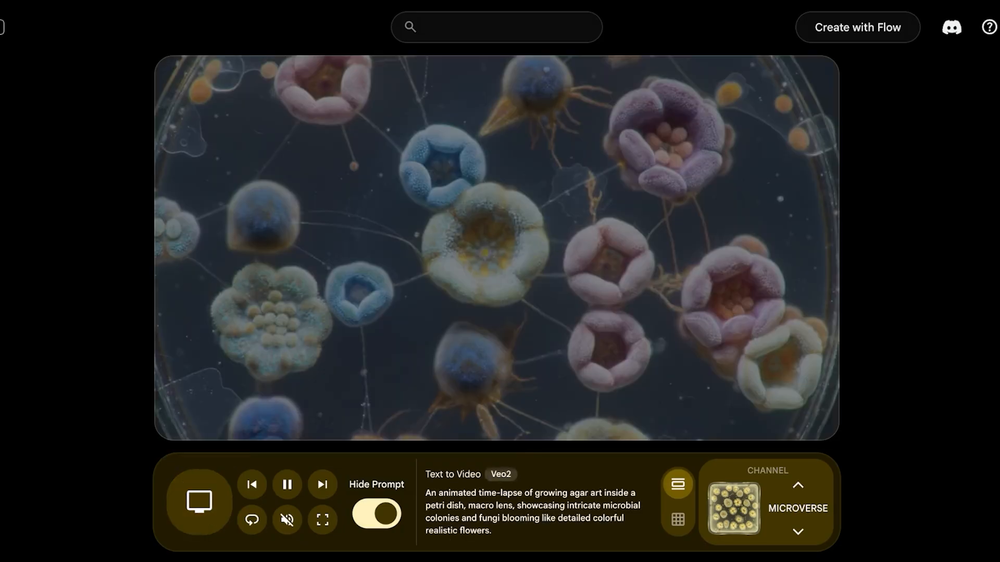
{"action": "left_click", "coordinate": [677, 519]}
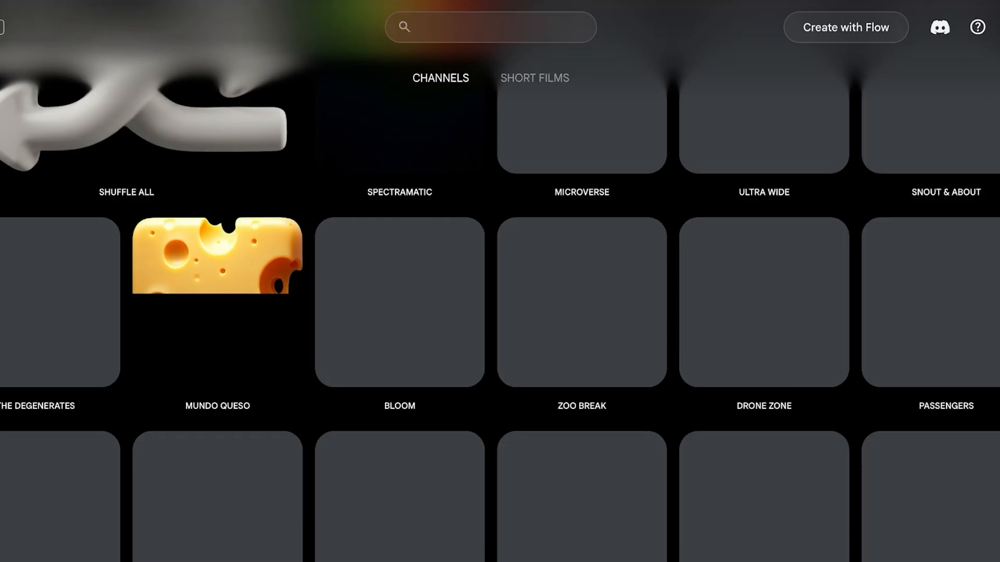
Browse the Flow TV channel list and switch to Short Films to watch Dear "Stranger"
{"action": "scroll", "scroll_direction": "down", "scroll_amount": 3}
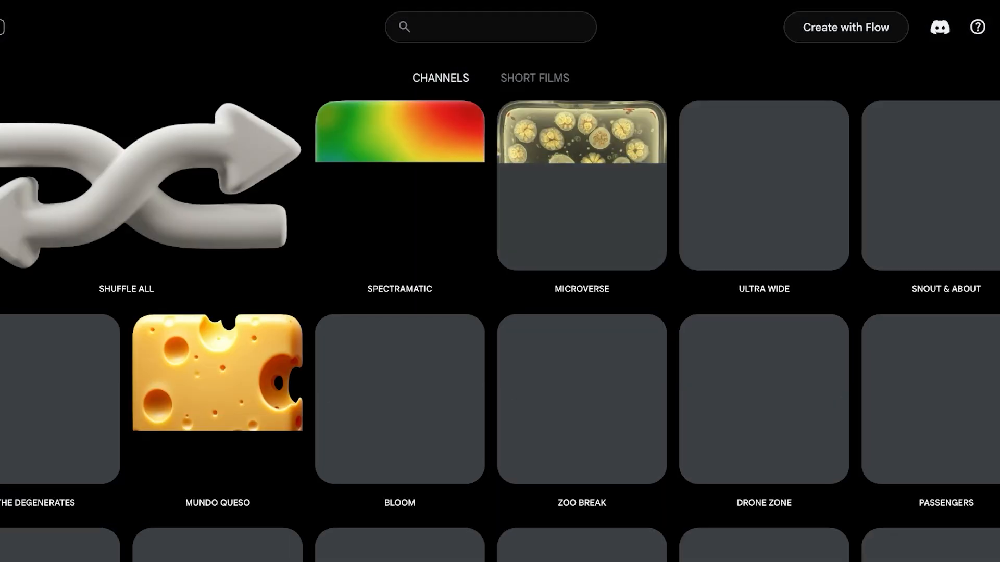
{"action": "left_click", "coordinate": [534, 77]}
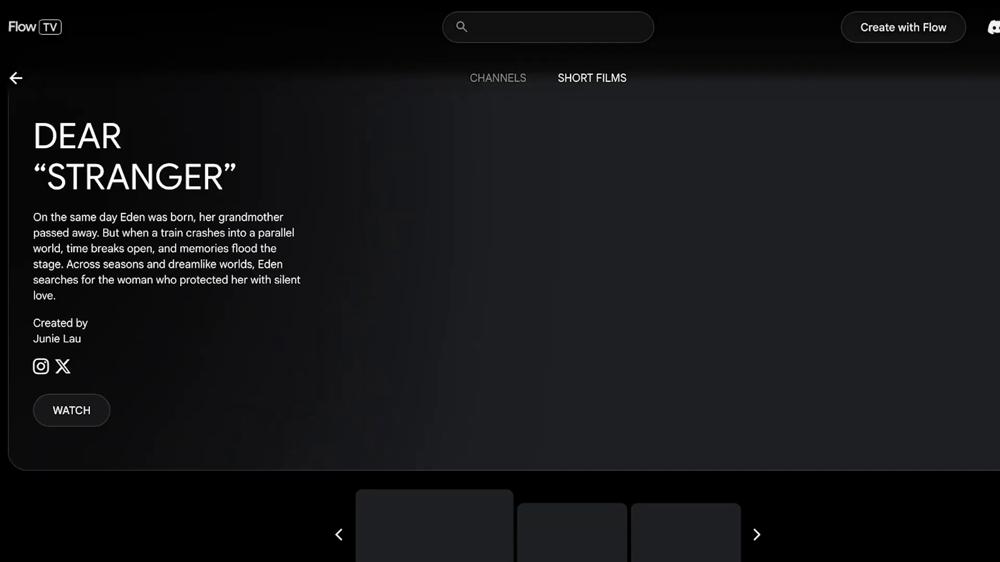
{"action": "scroll", "scroll_direction": "down", "scroll_amount": 3}
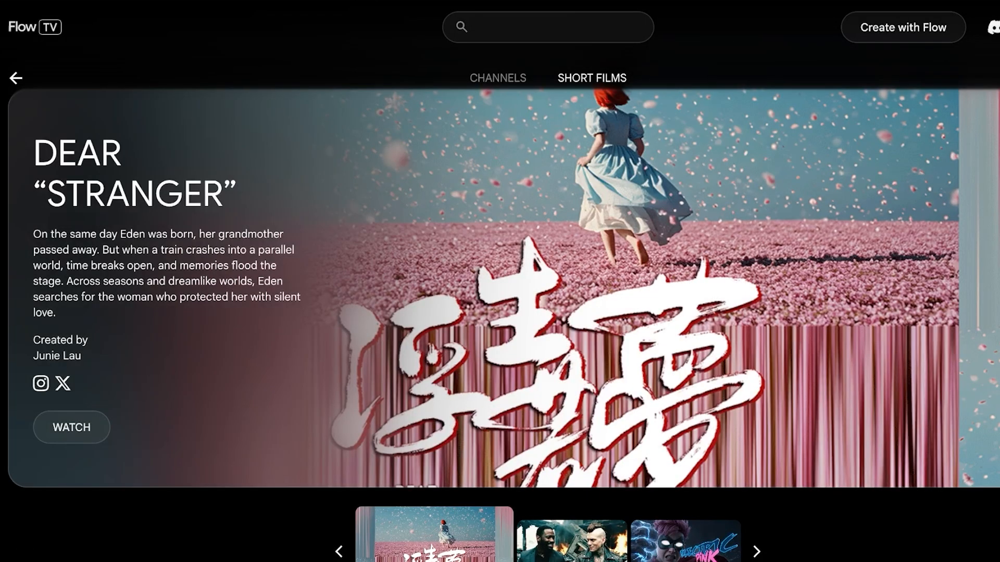
{"action": "left_click", "coordinate": [571, 542]}
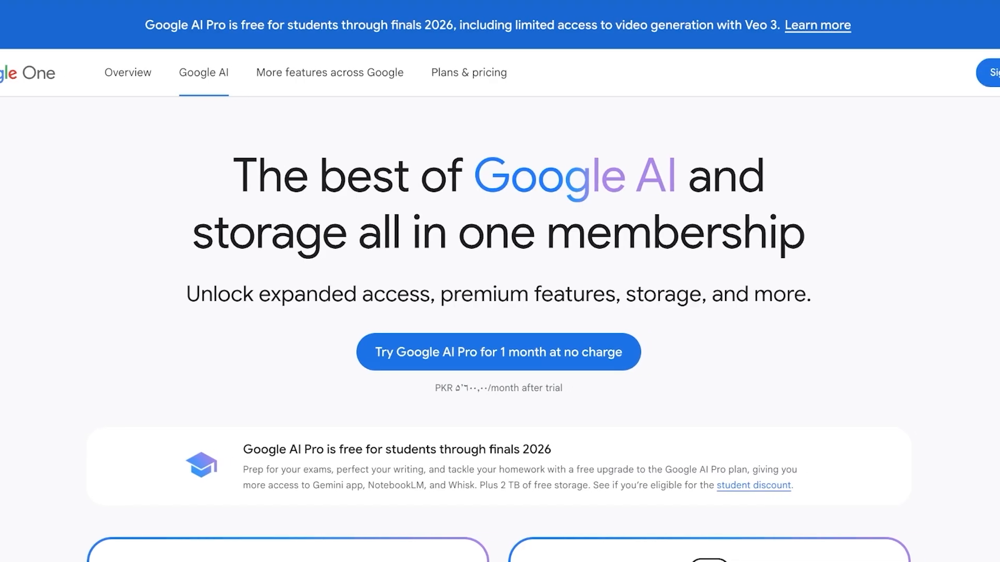
Scroll through the Google AI Pro and Ultra plan cards, comparing features and prices
{"action": "scroll", "scroll_direction": "down", "scroll_amount": 3}
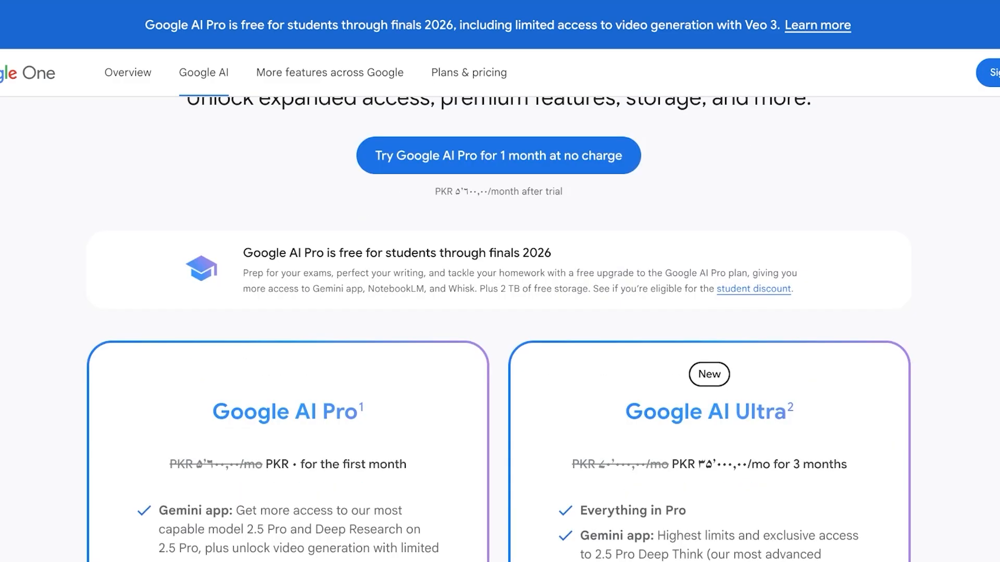
{"action": "scroll", "scroll_direction": "down", "scroll_amount": 3}
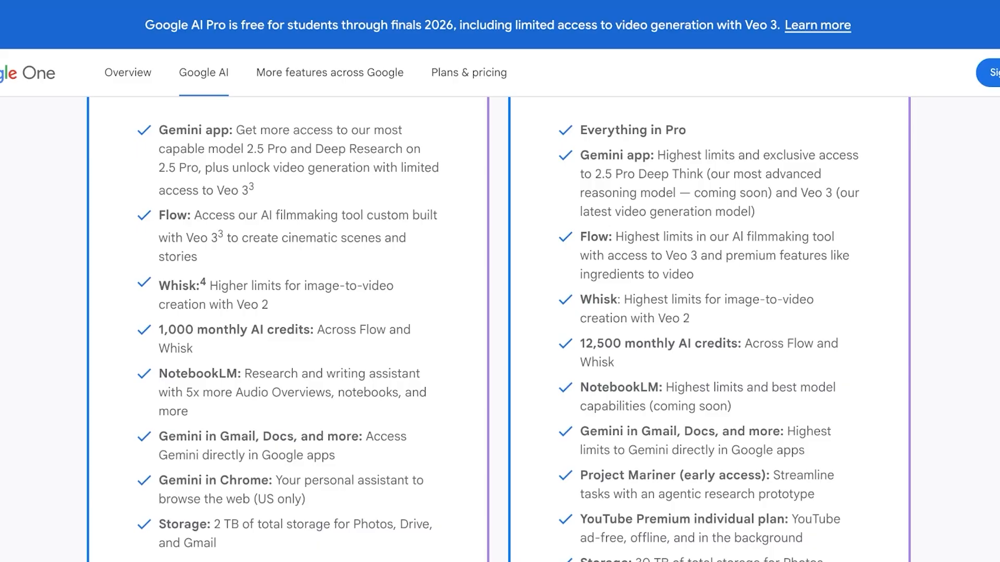
{"action": "scroll", "scroll_direction": "up", "scroll_amount": 3}
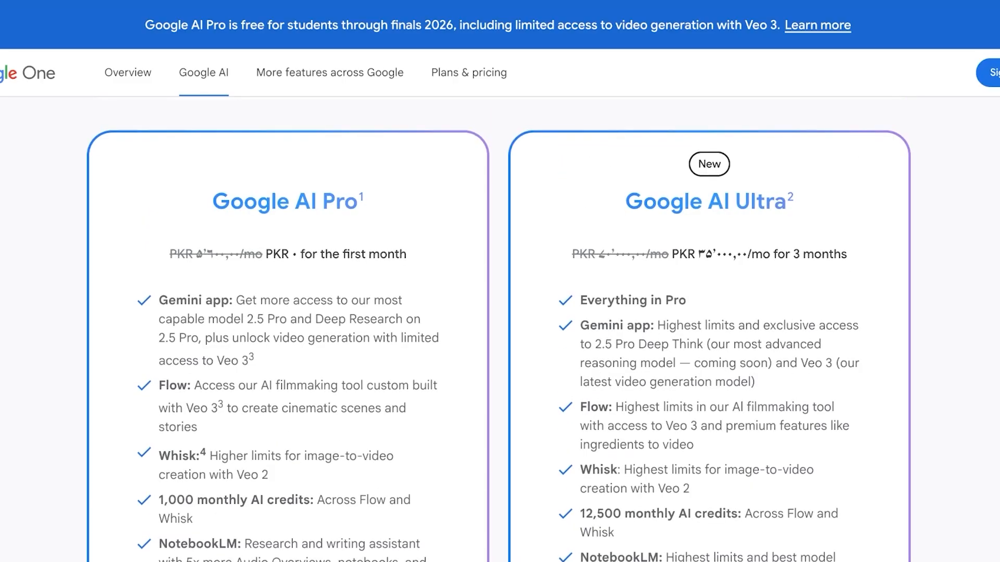
{"action": "scroll", "scroll_direction": "down", "scroll_amount": 3}
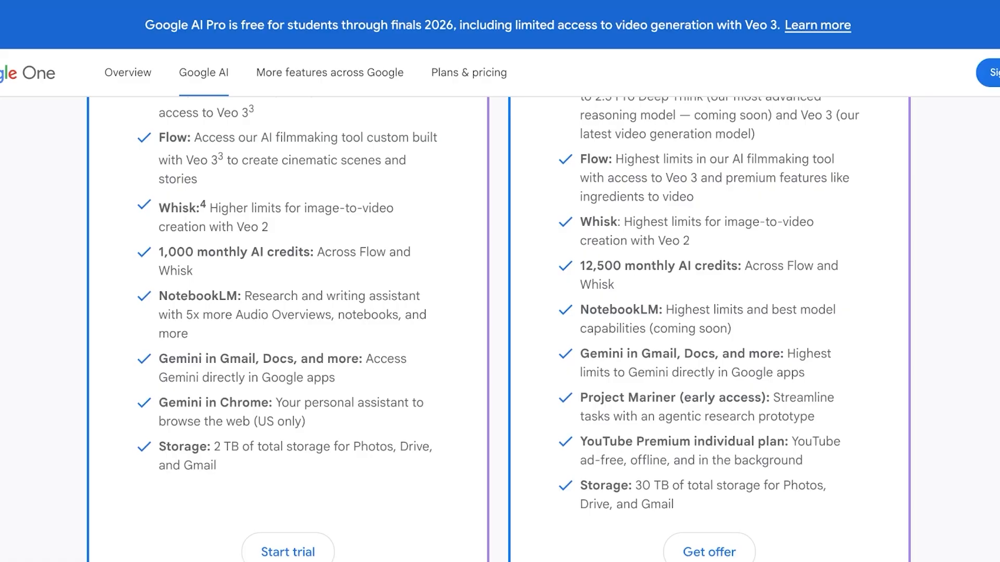
{"action": "scroll", "scroll_direction": "up", "scroll_amount": 3}
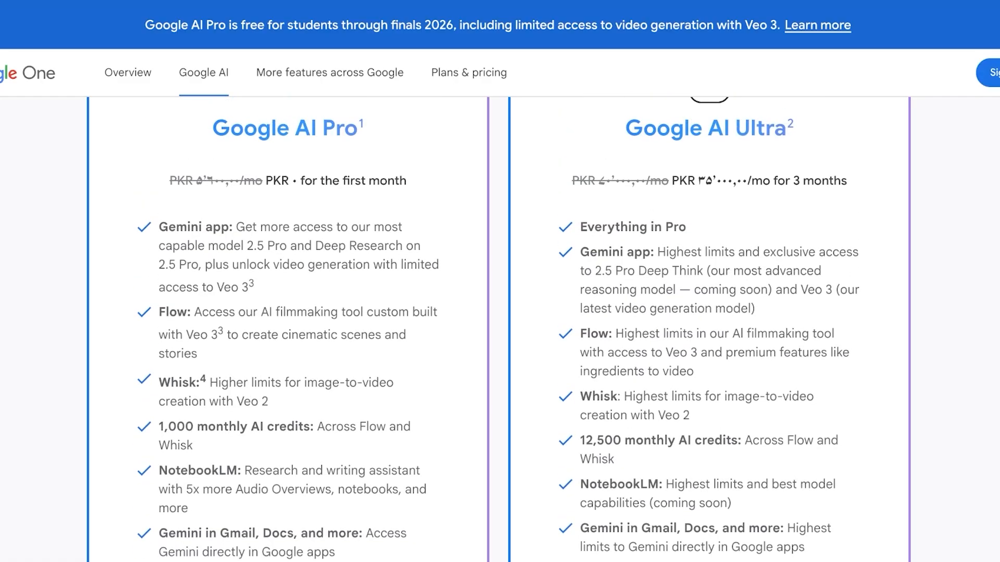
{"action": "scroll", "scroll_direction": "down", "scroll_amount": 3}
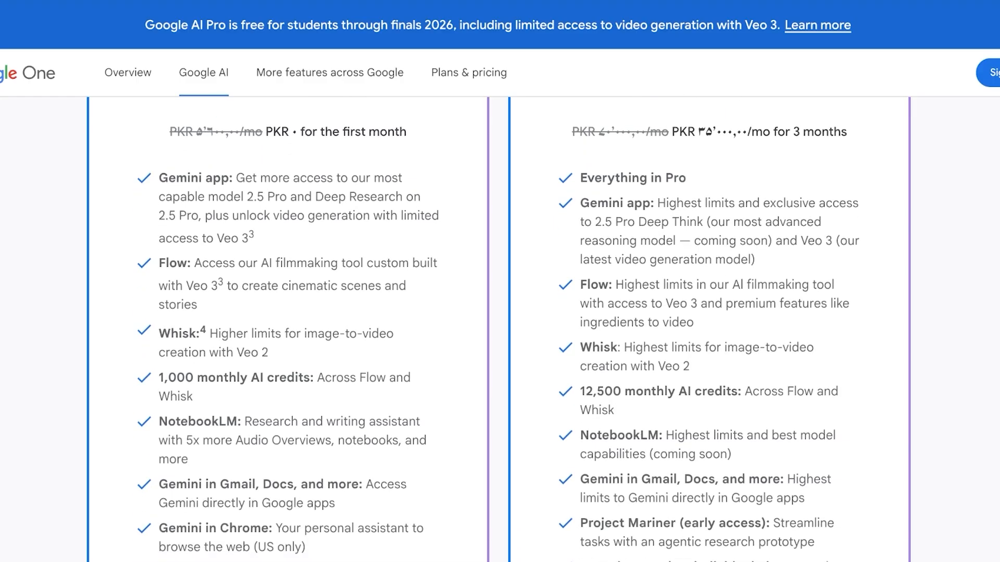
{"action": "scroll", "scroll_direction": "down", "scroll_amount": 3}
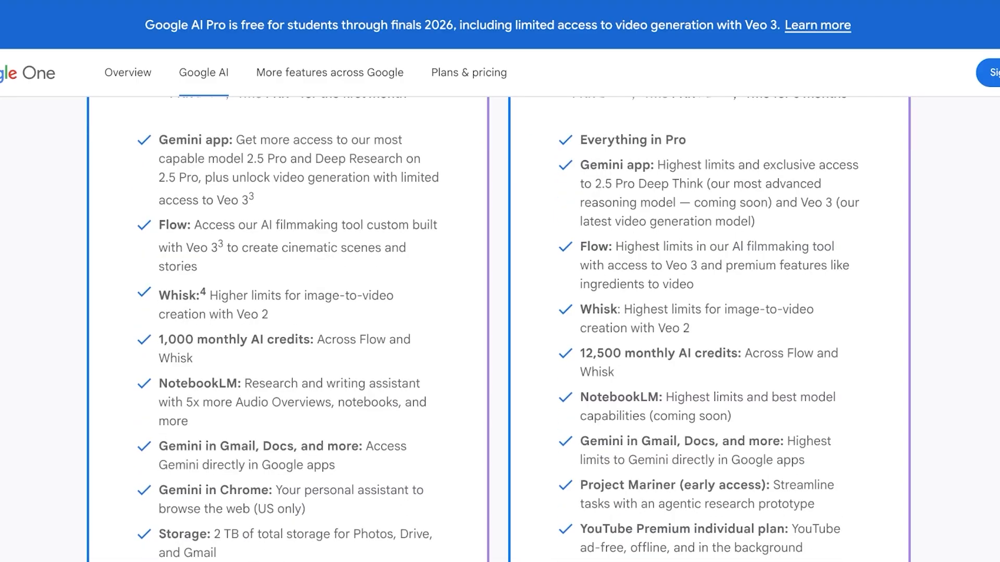
{"action": "scroll", "scroll_direction": "down", "scroll_amount": 3}
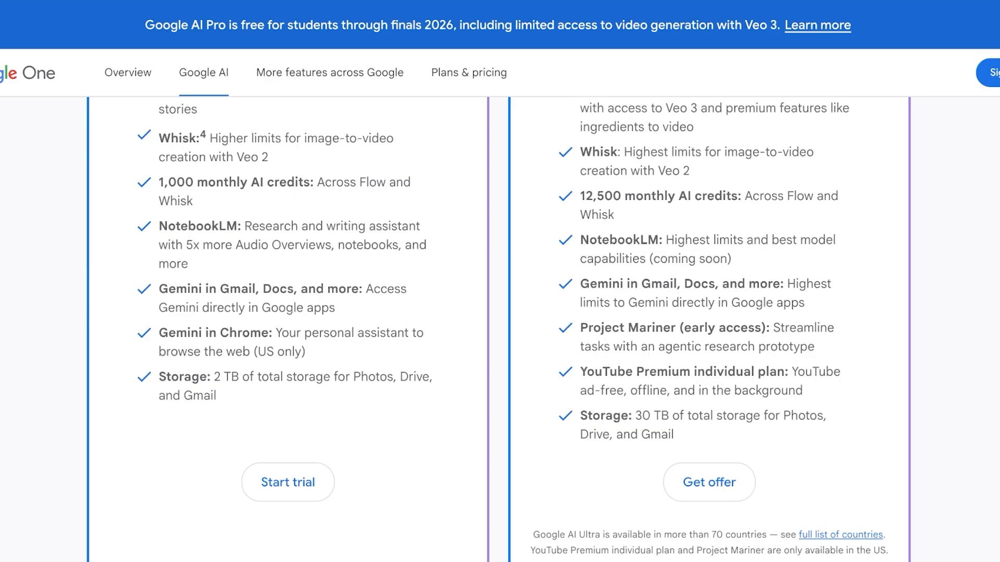
{"action": "scroll", "scroll_direction": "up", "scroll_amount": 3}
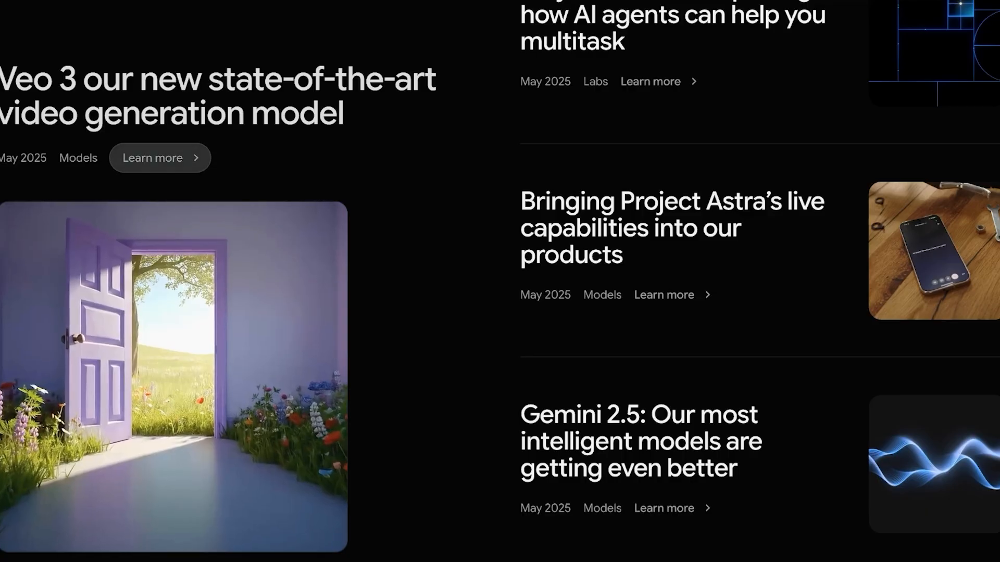
Scroll the DeepMind homepage past the Veo 3 feature to the Flow filmmaking article
{"action": "scroll", "scroll_direction": "up", "scroll_amount": 3}
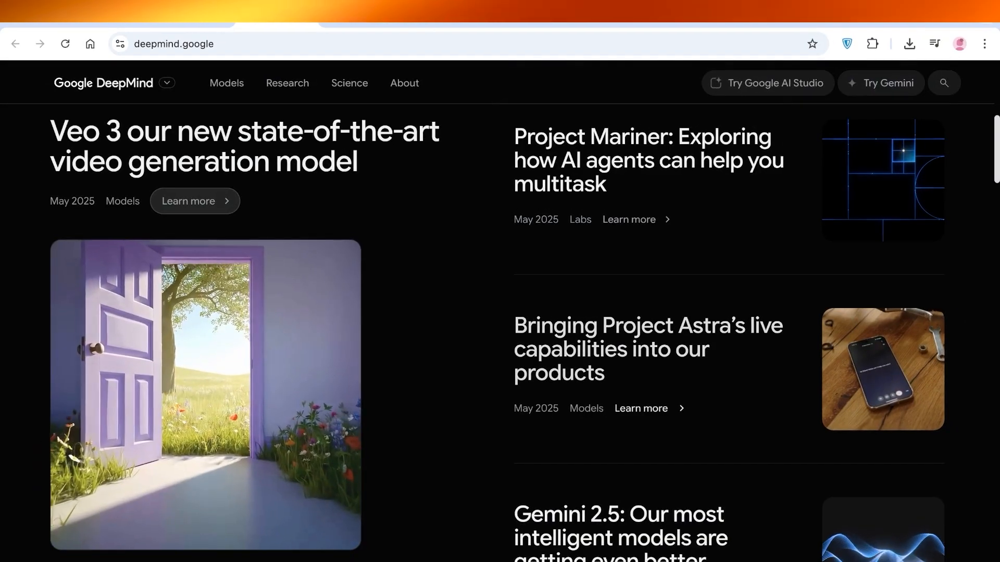
{"action": "scroll", "scroll_direction": "down", "scroll_amount": 3}
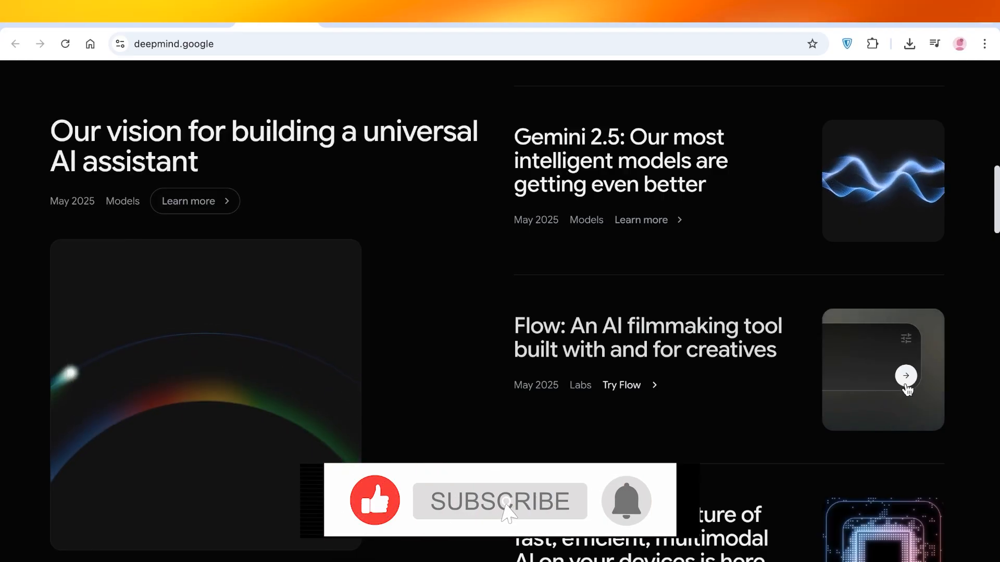
{"action": "left_click", "coordinate": [499, 501]}
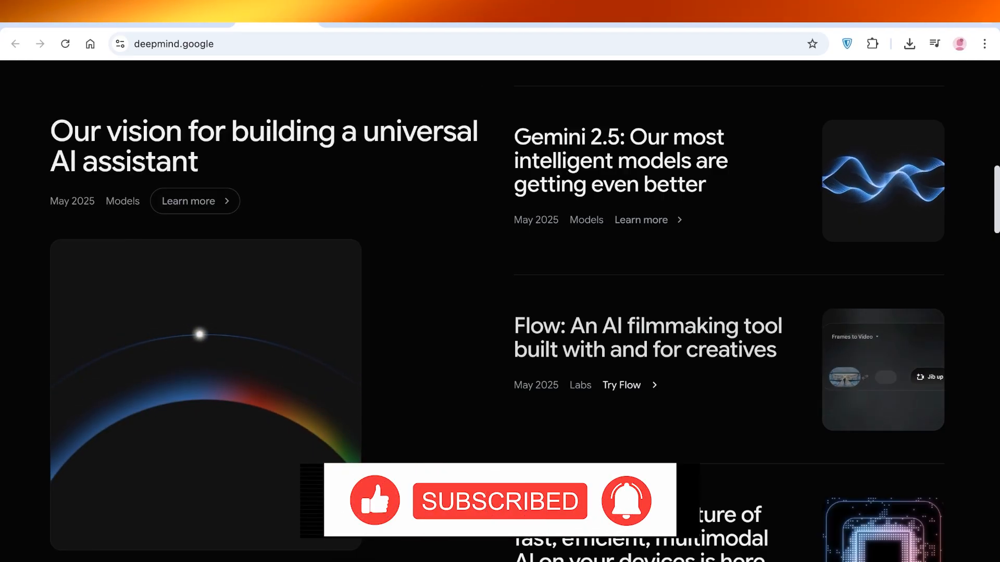